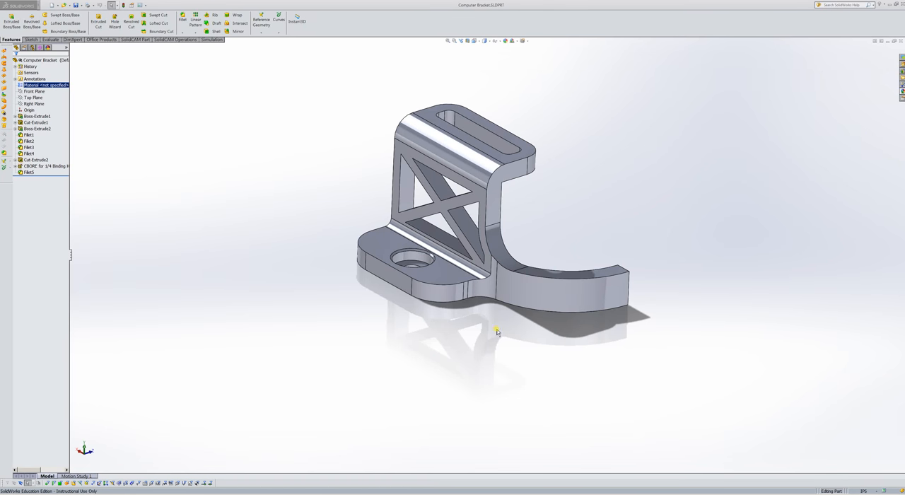
pyautogui.moveTo(488, 341)
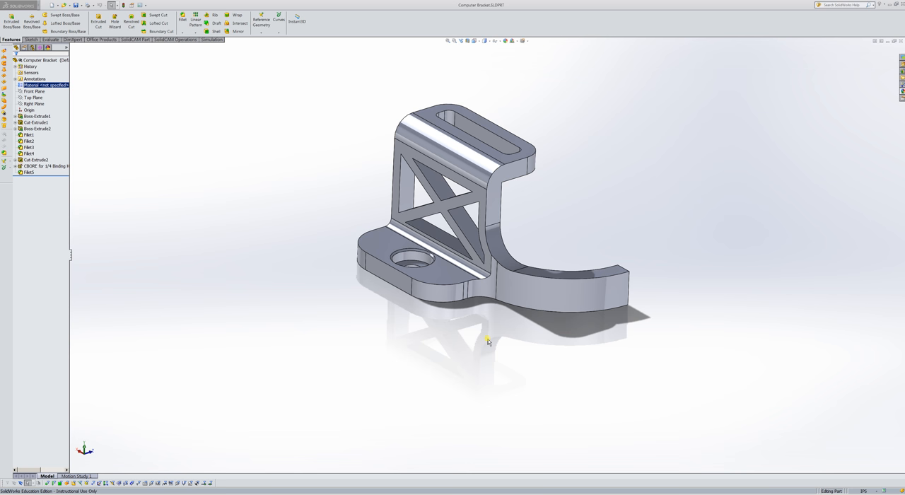
pyautogui.moveTo(495, 323)
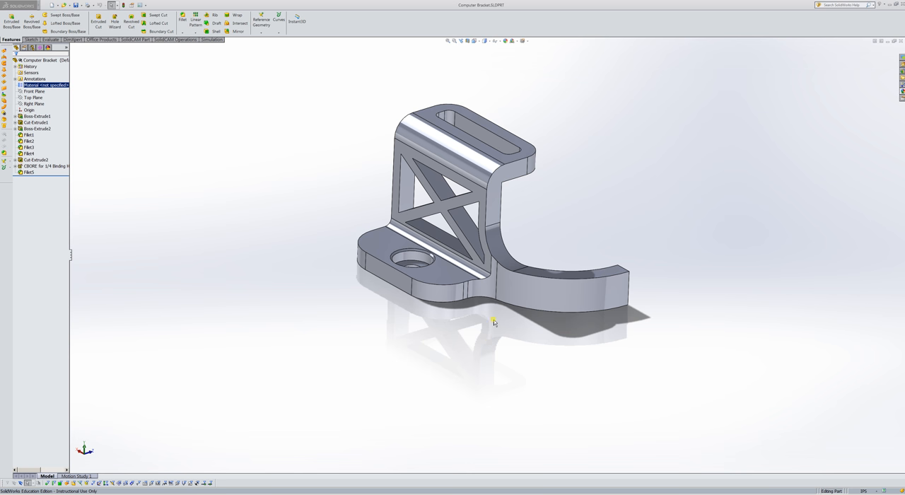
# - Orbit the computer bracket to inspect it from another side
pyautogui.moveTo(493, 322); pyautogui.dragTo(461, 266)
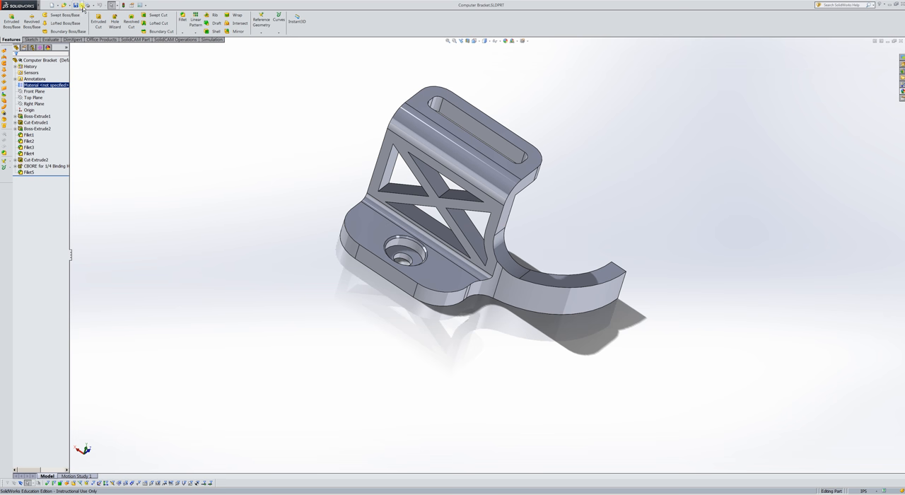
# - Start a Save As of the bracket with STL (*.stl) as the file type
pyautogui.click(75, 6)
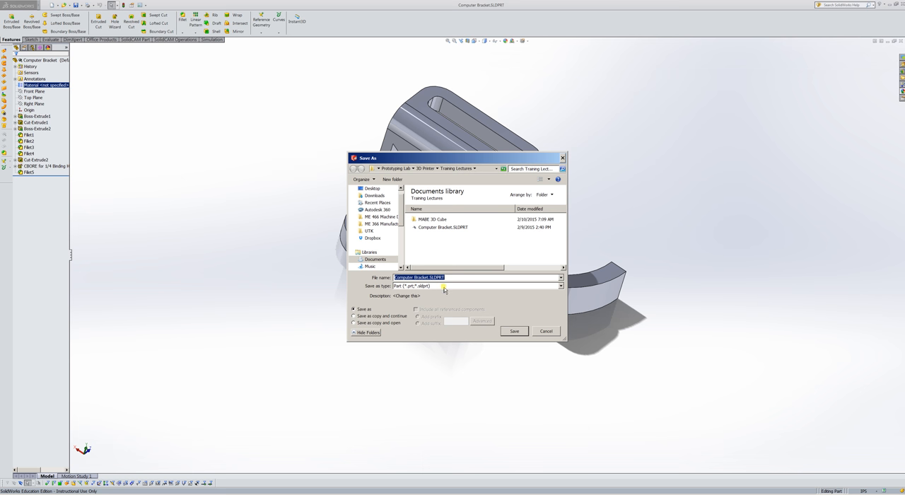
pyautogui.click(560, 285)
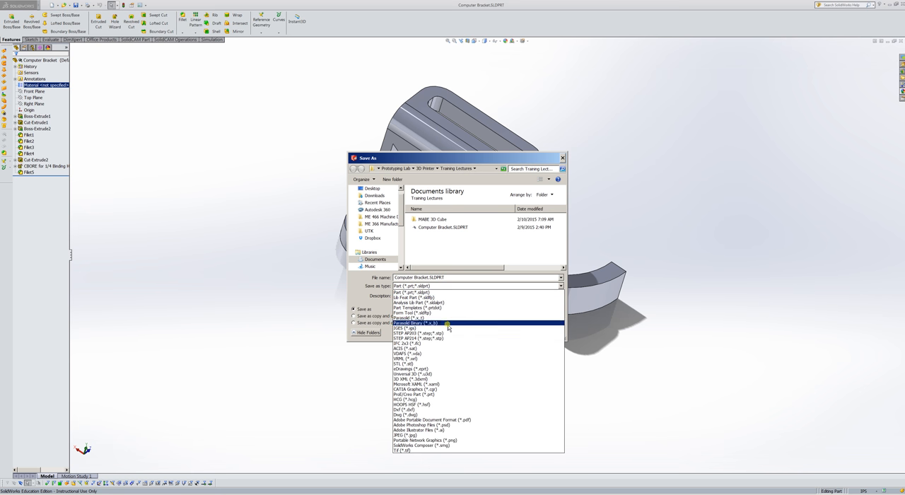
pyautogui.click(407, 363)
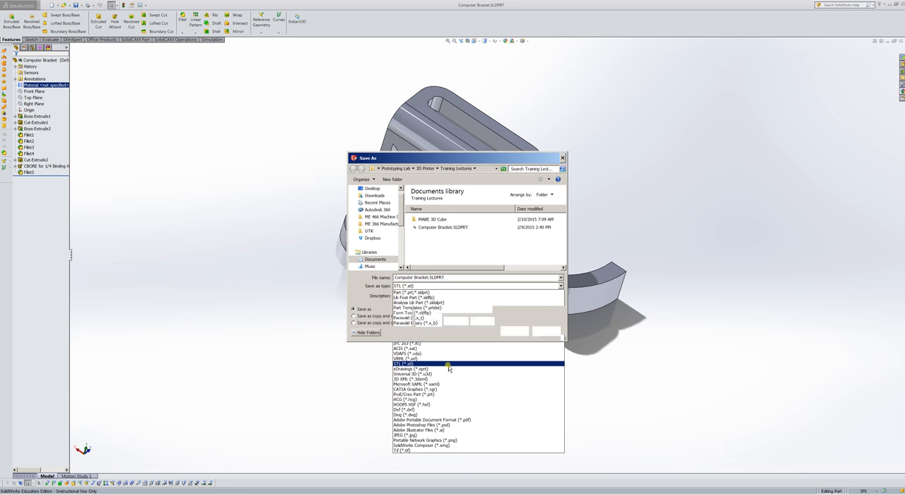
pyautogui.click(408, 364)
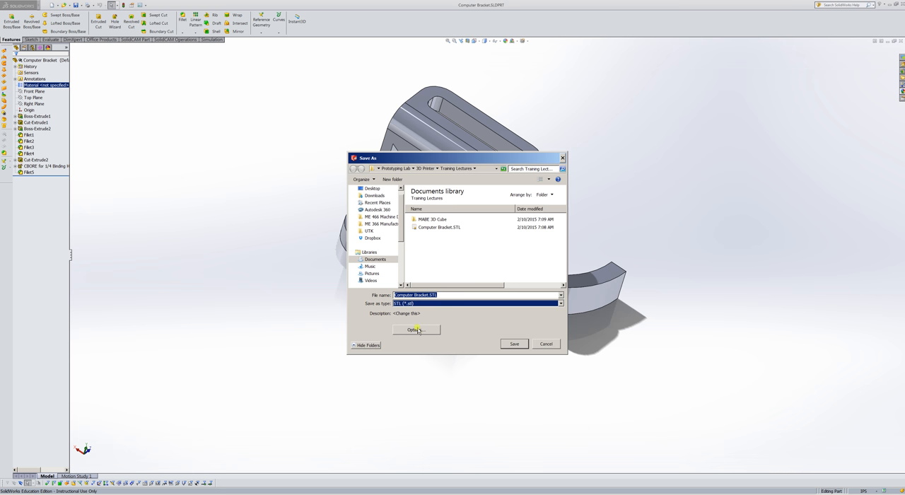
pyautogui.moveTo(415, 334)
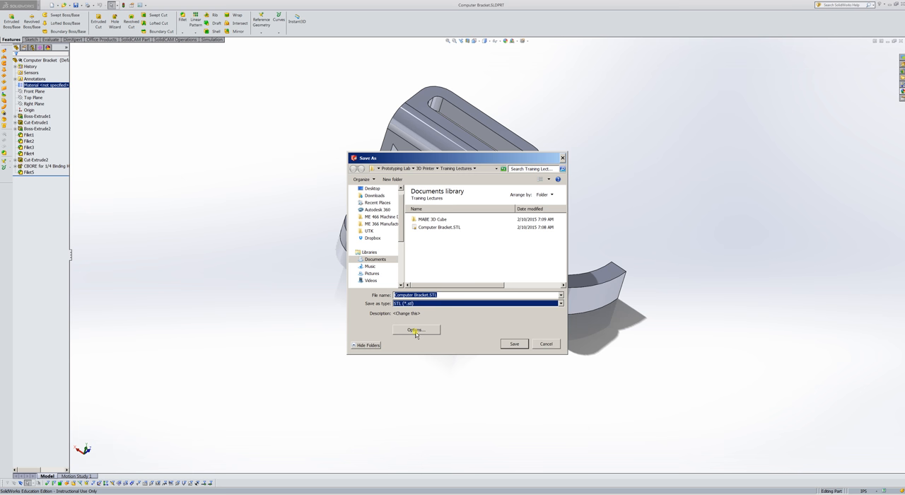
# - In the STL export options, set the bracket's output units to inches
pyautogui.click(416, 329)
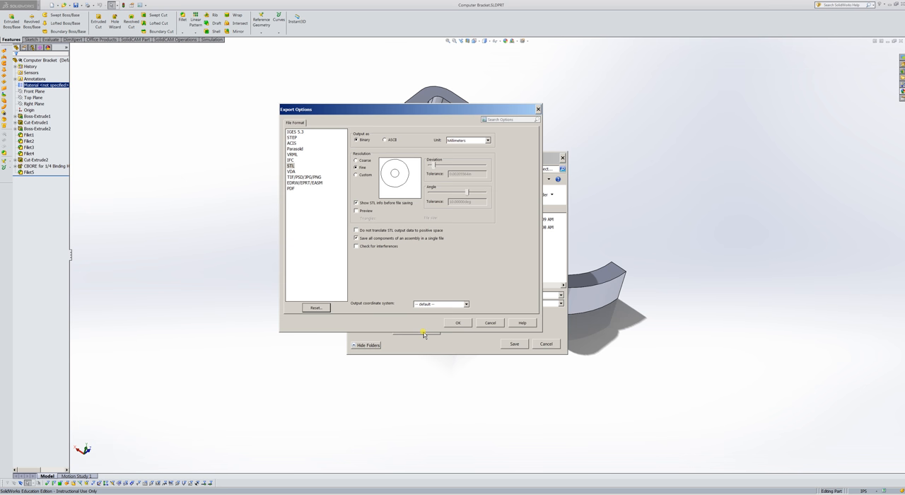
pyautogui.moveTo(437, 261)
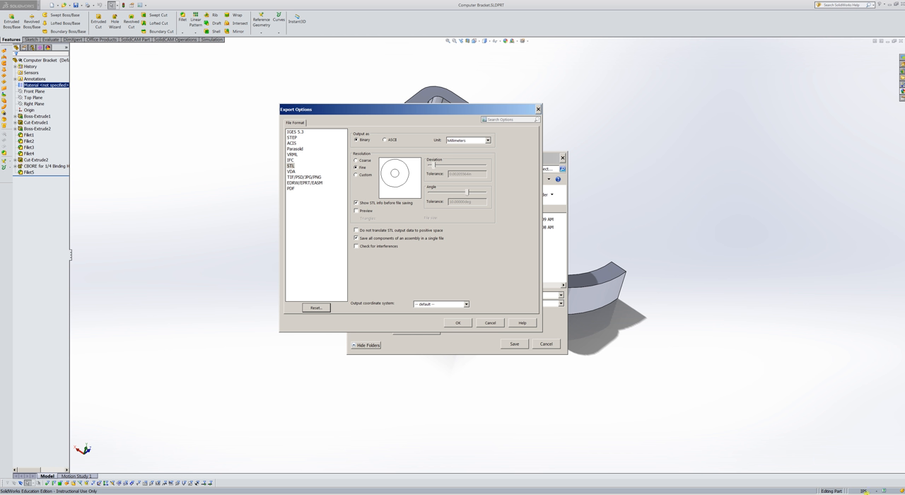
pyautogui.moveTo(458, 144)
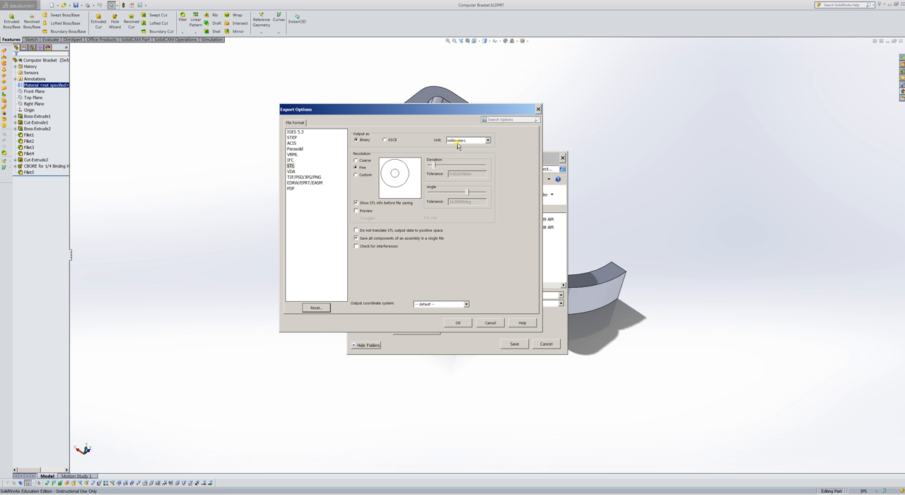
pyautogui.click(467, 140)
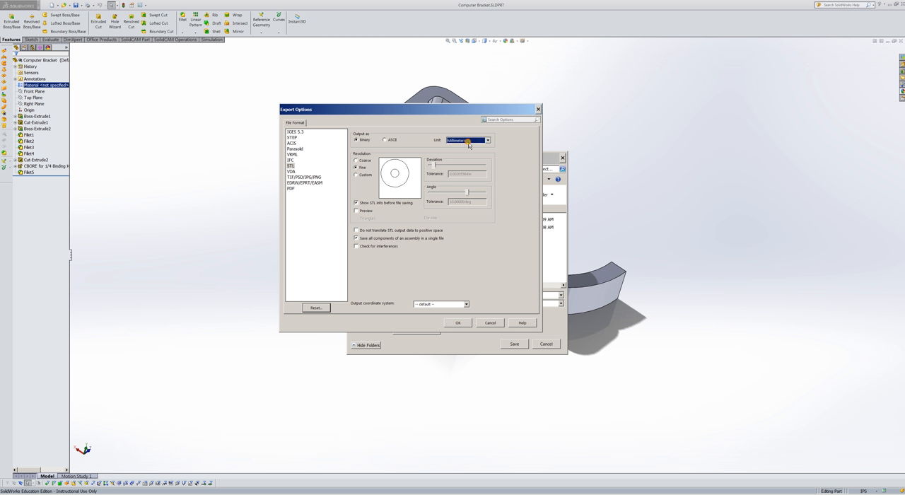
pyautogui.click(486, 140)
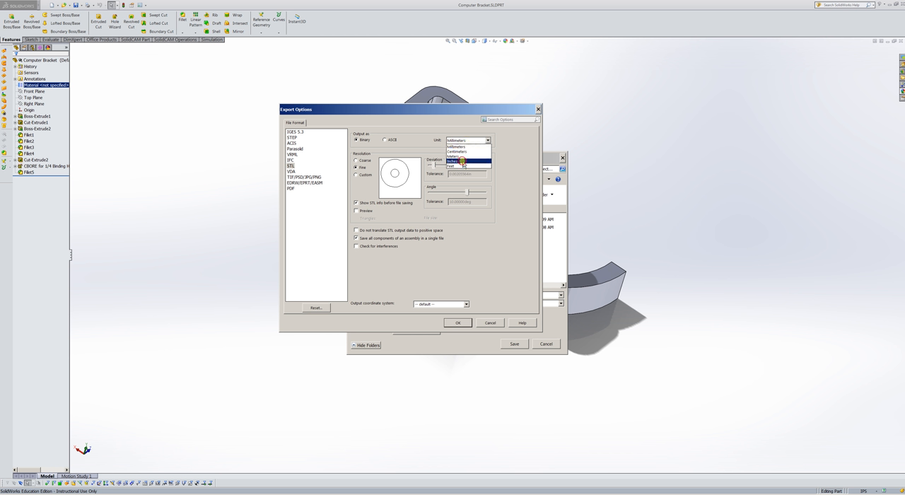
pyautogui.click(455, 161)
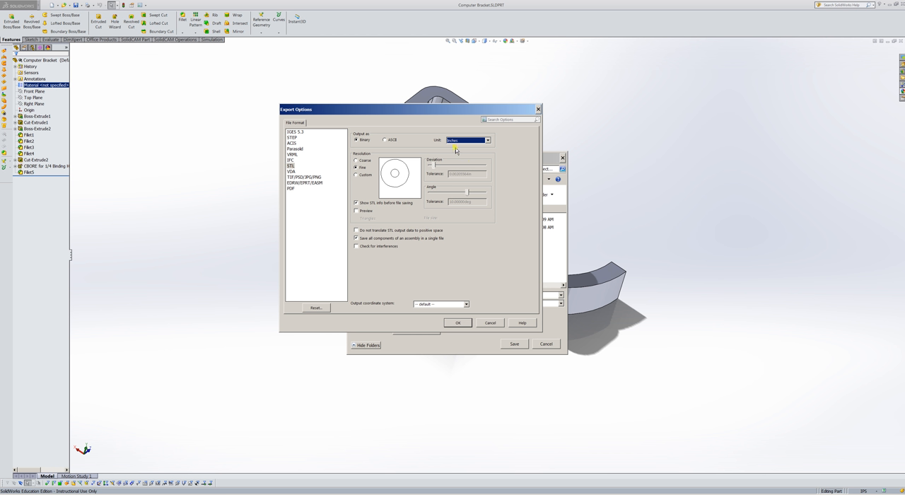
pyautogui.moveTo(440, 172)
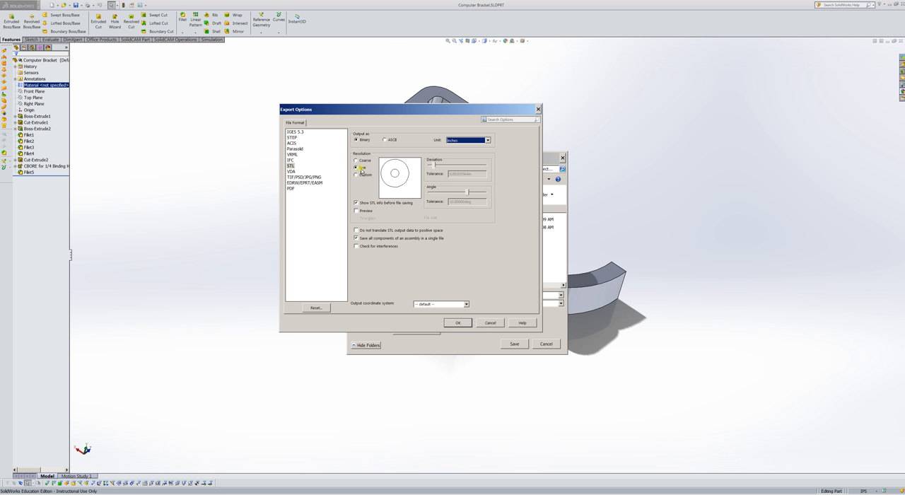
# - Set the STL mesh resolution to custom at maximum and confirm the export options
pyautogui.click(356, 167)
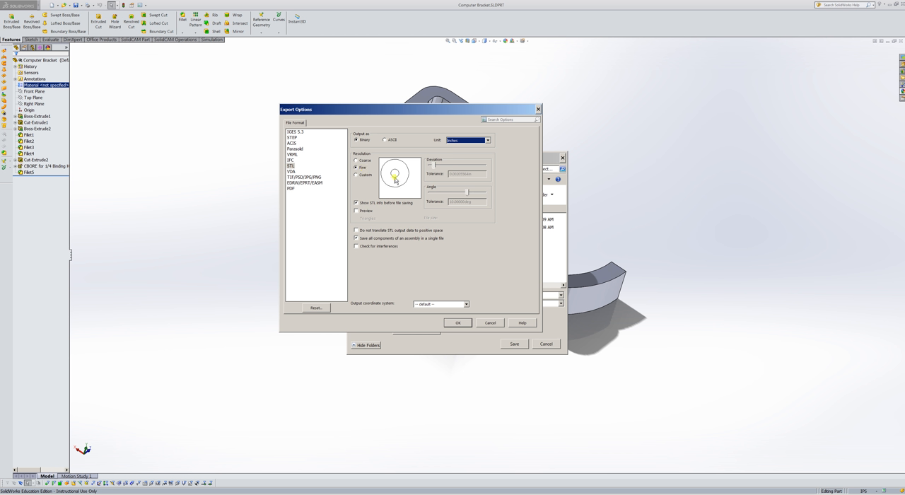
pyautogui.click(356, 175)
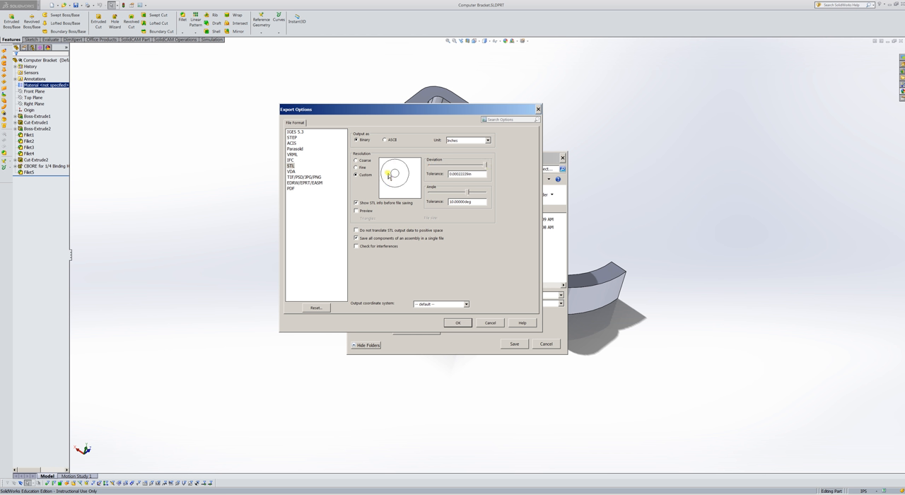
pyautogui.moveTo(404, 183)
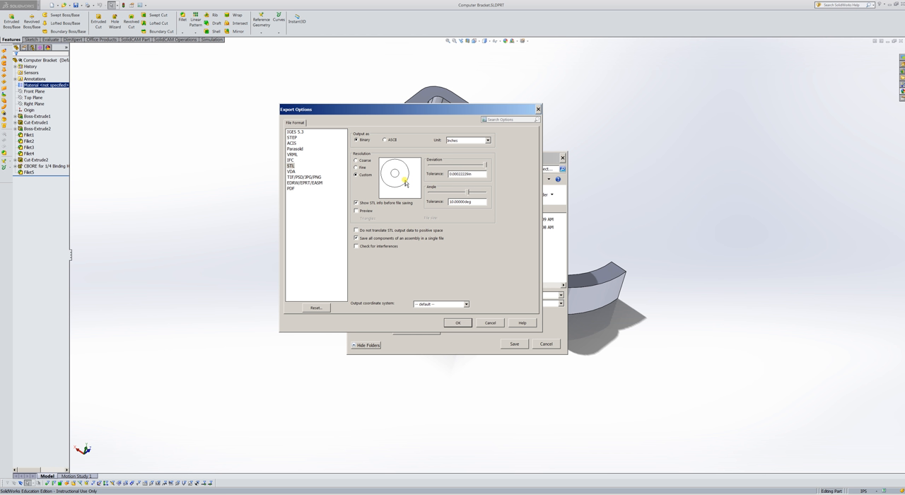
pyautogui.moveTo(417, 184)
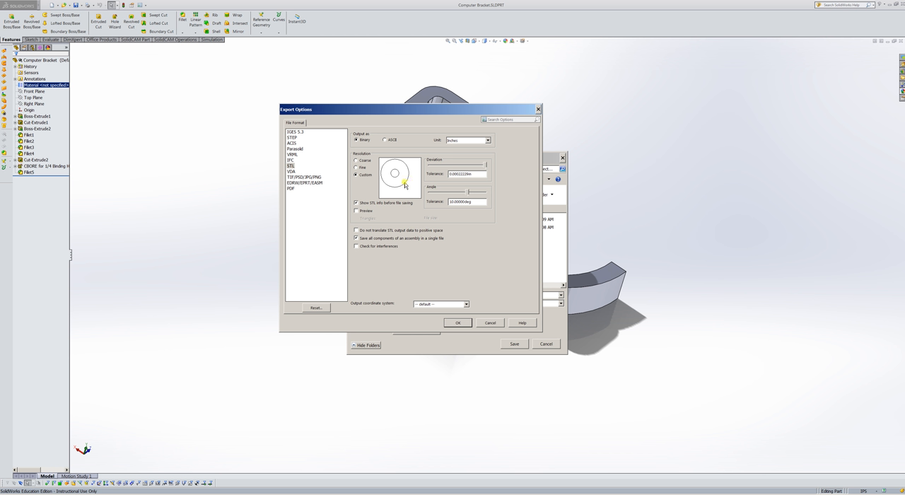
pyautogui.moveTo(468, 192)
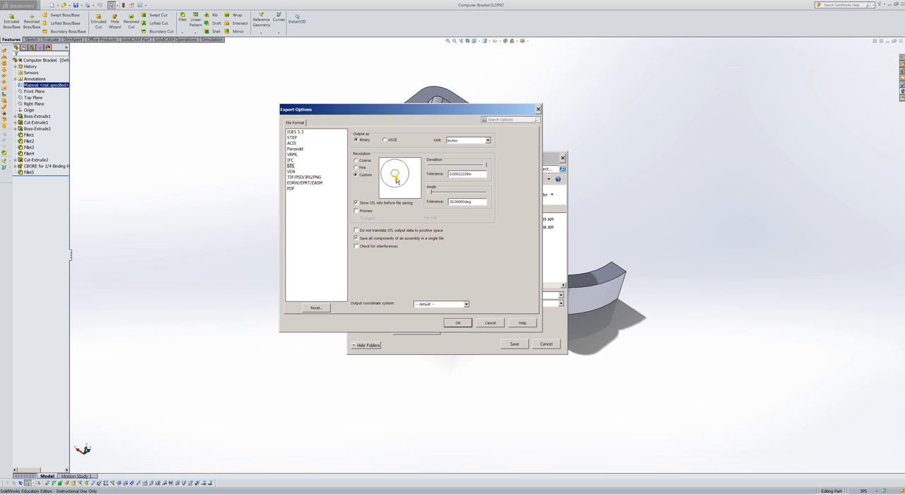
pyautogui.moveTo(425, 190)
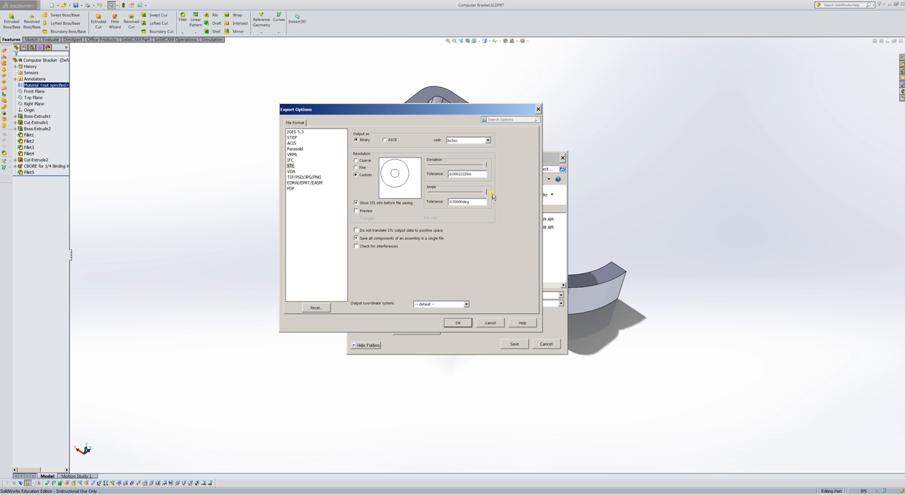
pyautogui.moveTo(482, 247)
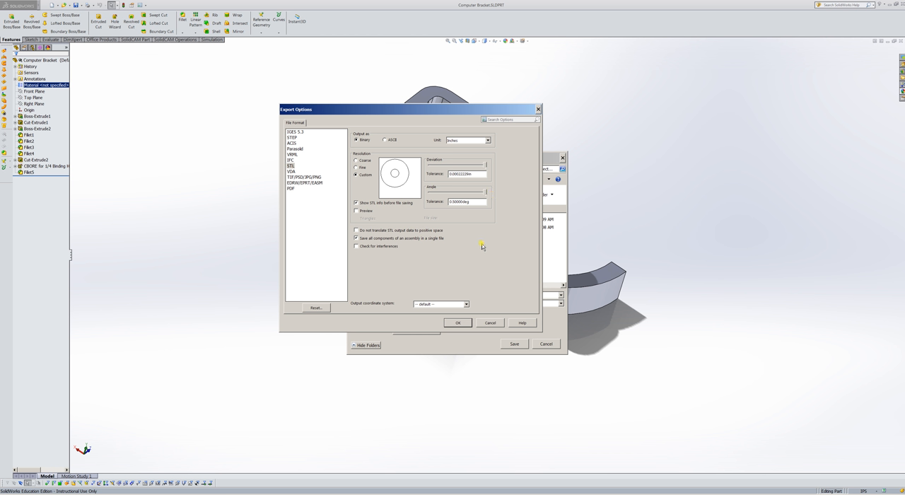
pyautogui.moveTo(421, 249)
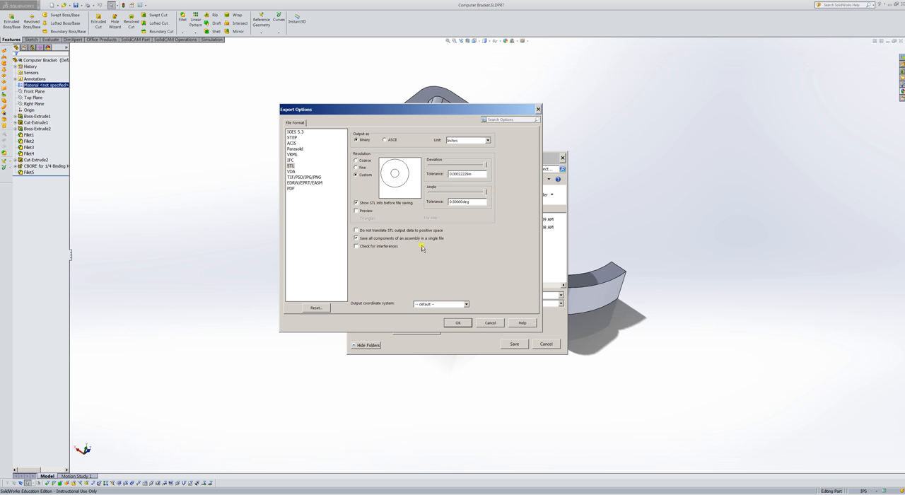
pyautogui.moveTo(452, 257)
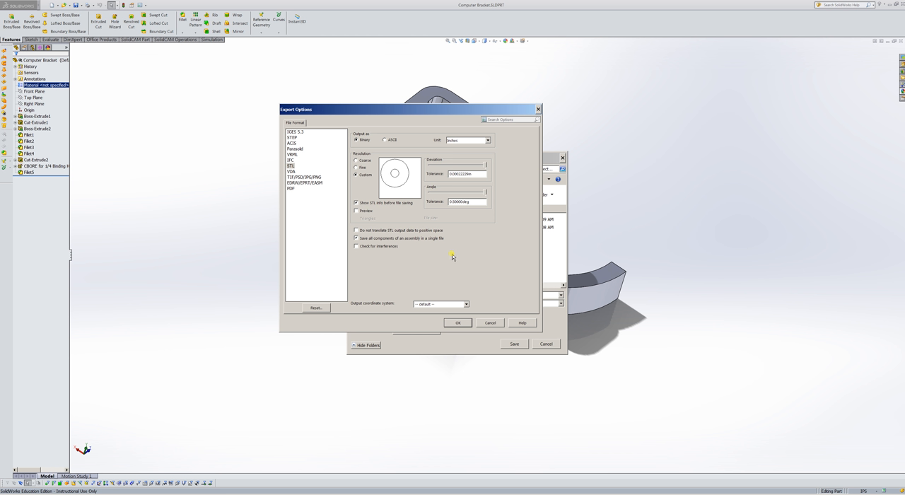
pyautogui.moveTo(470, 184)
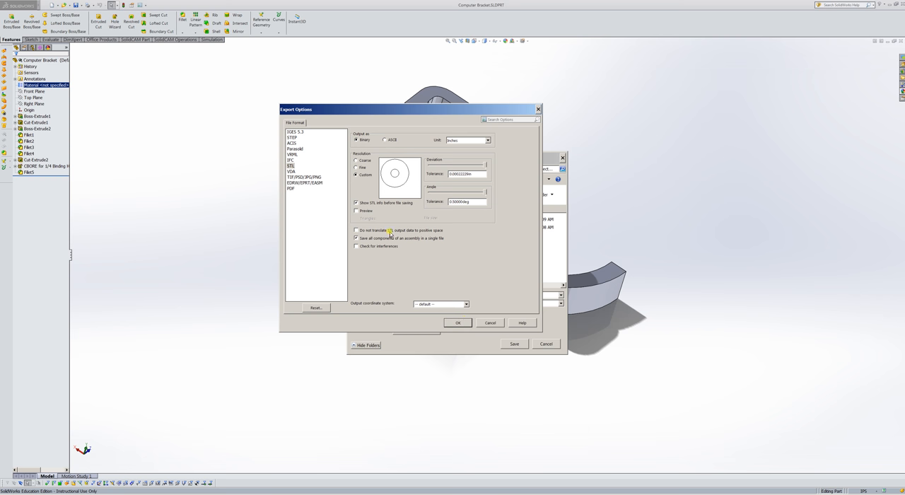
pyautogui.moveTo(387, 257)
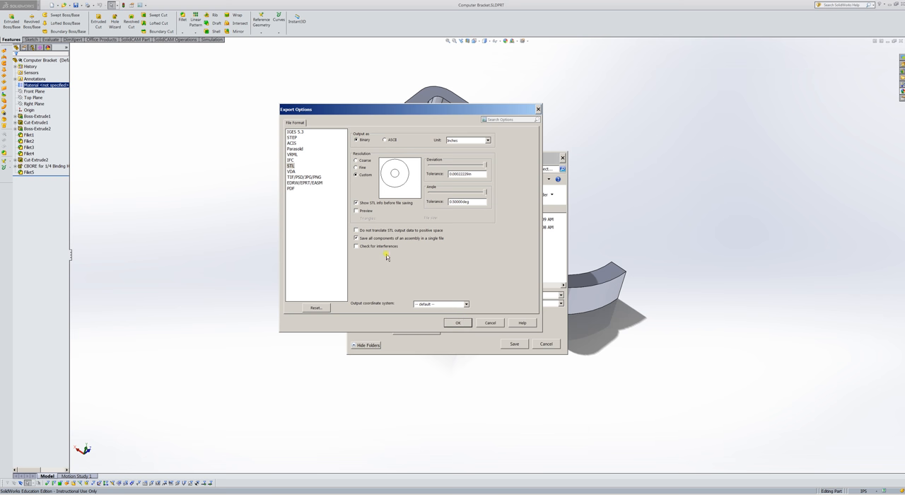
pyautogui.click(458, 322)
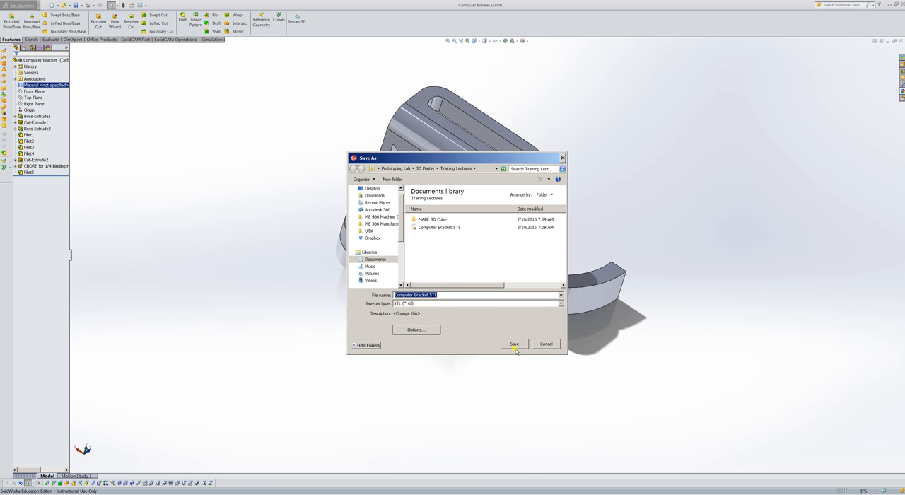
# - Save the Computer Bracket STL, replacing the existing file in Training Lectures
pyautogui.click(515, 345)
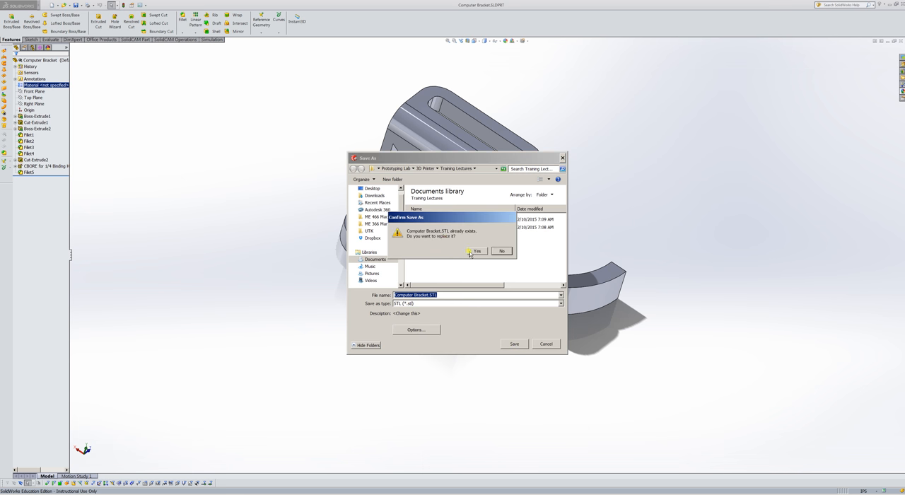
pyautogui.click(476, 252)
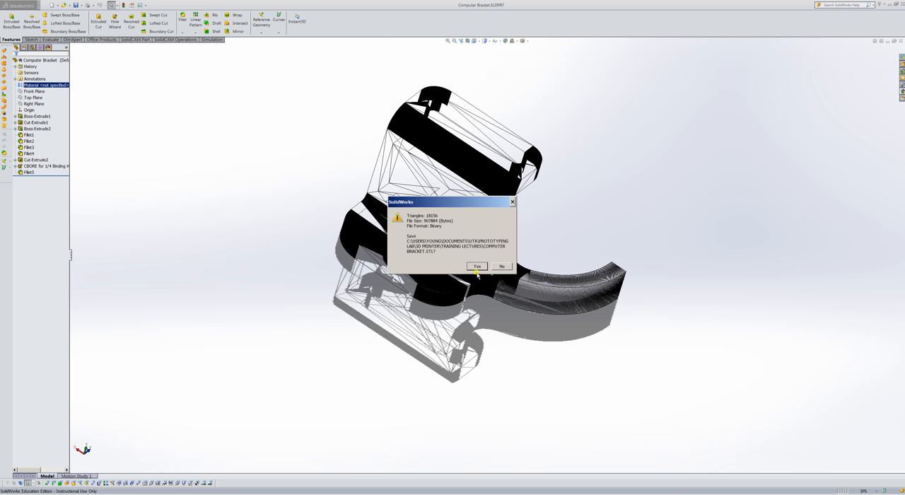
pyautogui.moveTo(424, 225)
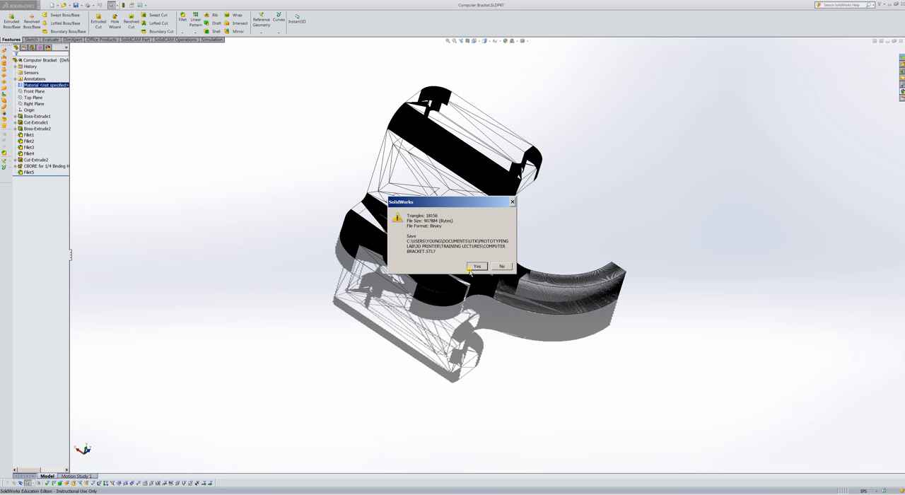
pyautogui.click(477, 266)
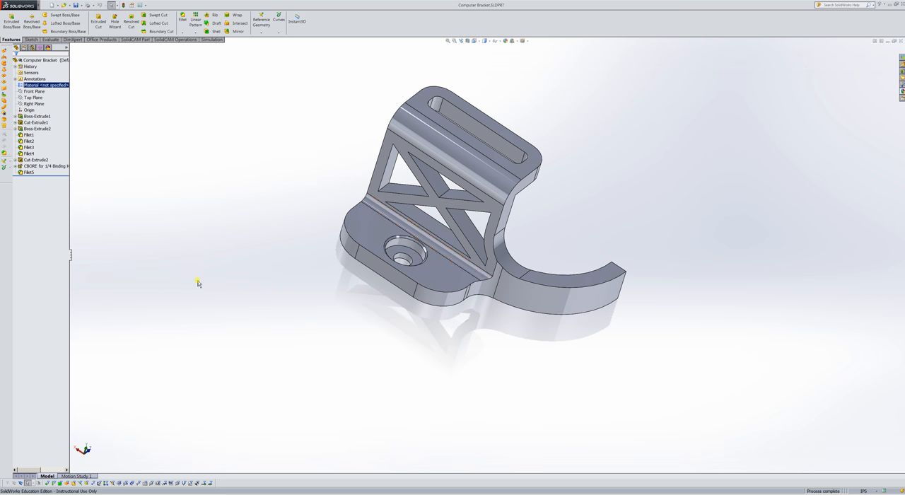
pyautogui.moveTo(866, 66)
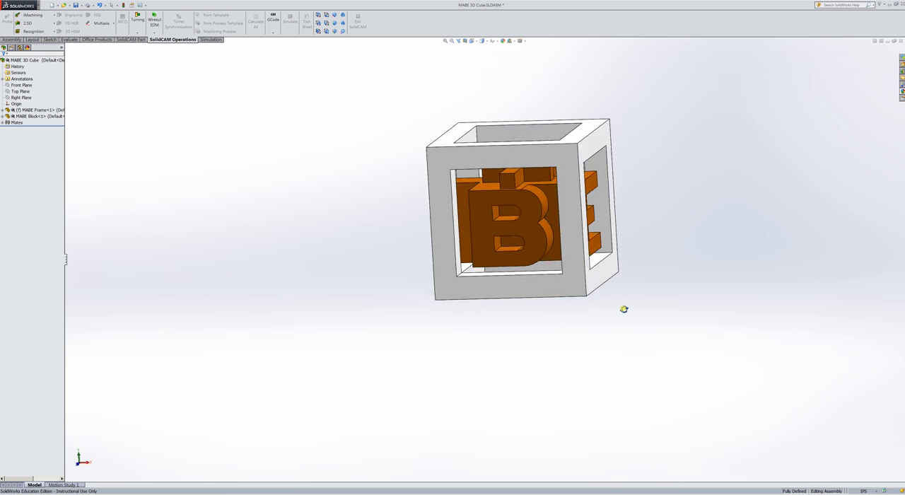
# - Inspect the MAKE 3D cube assembly, selecting its frame and inner lettered block
pyautogui.moveTo(622, 310); pyautogui.dragTo(512, 240)
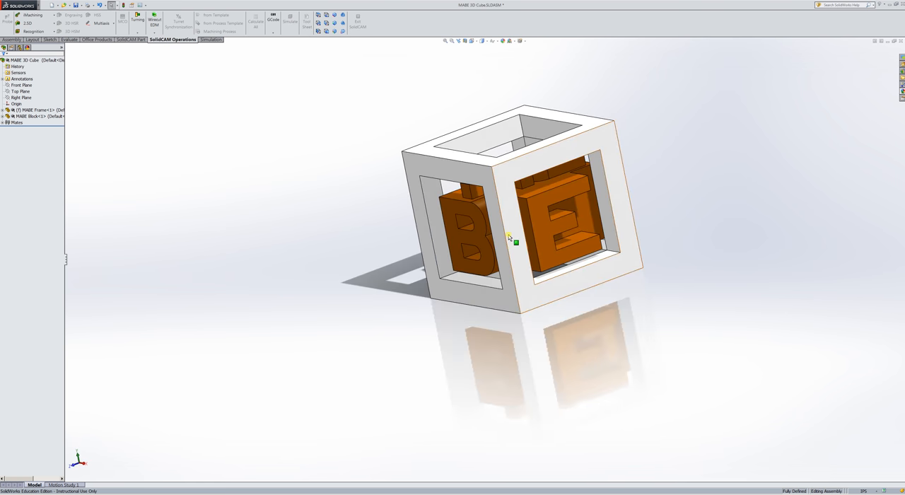
pyautogui.click(40, 111)
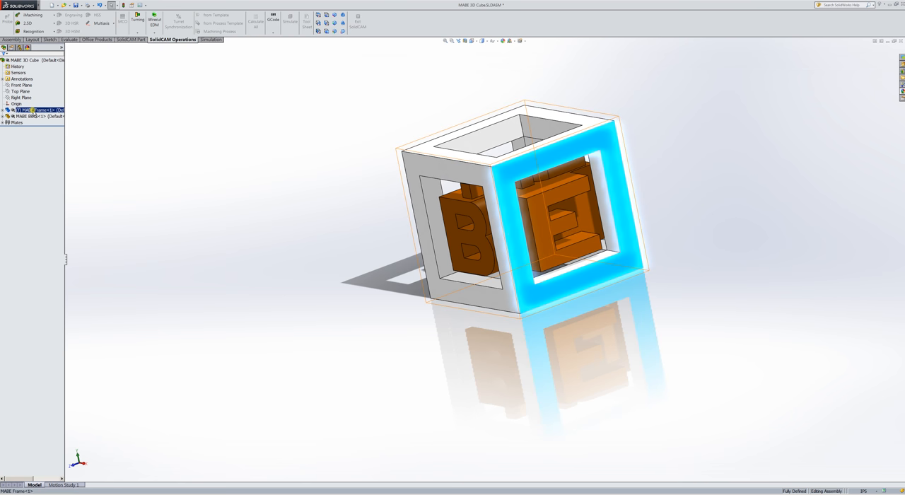
pyautogui.click(36, 116)
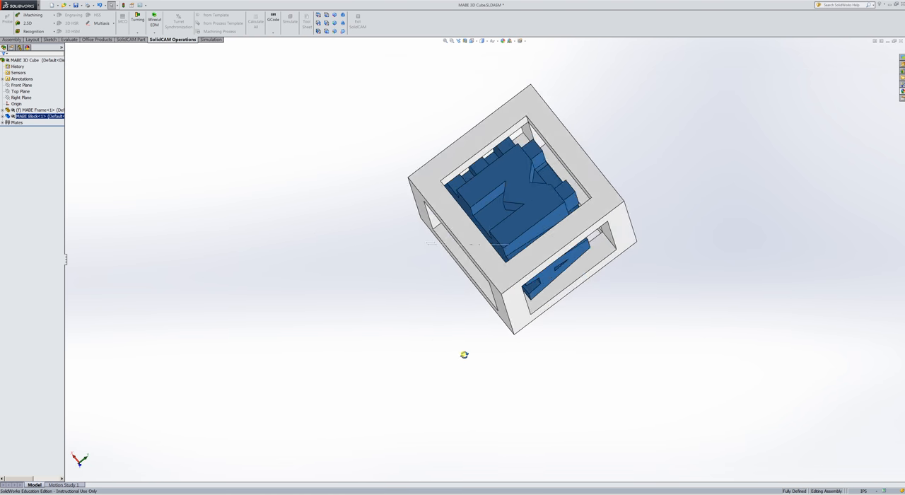
pyautogui.moveTo(464, 354); pyautogui.dragTo(229, 216)
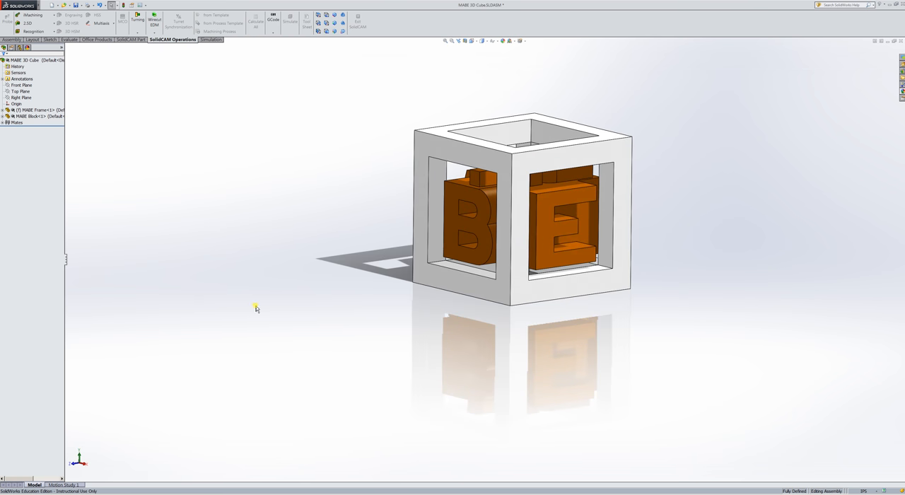
pyautogui.moveTo(258, 302)
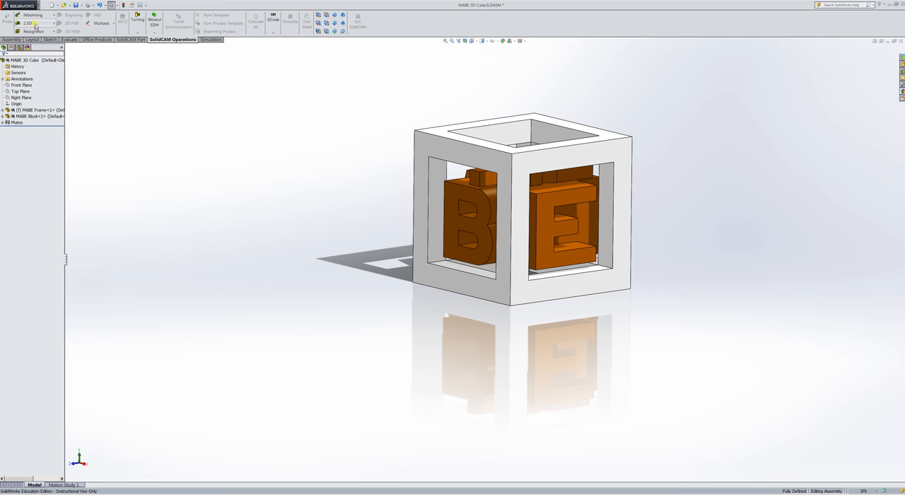
# - Start a Save As of the cube assembly as STL and bring up its export options
pyautogui.click(76, 6)
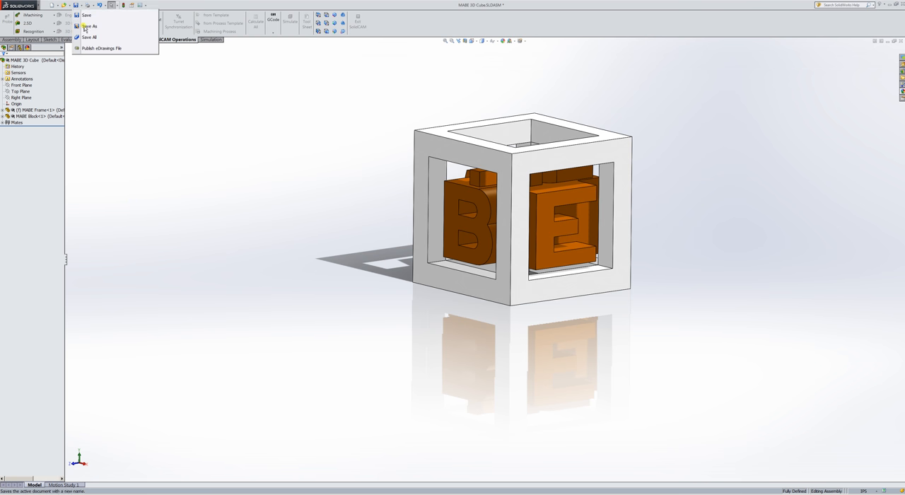
pyautogui.click(90, 25)
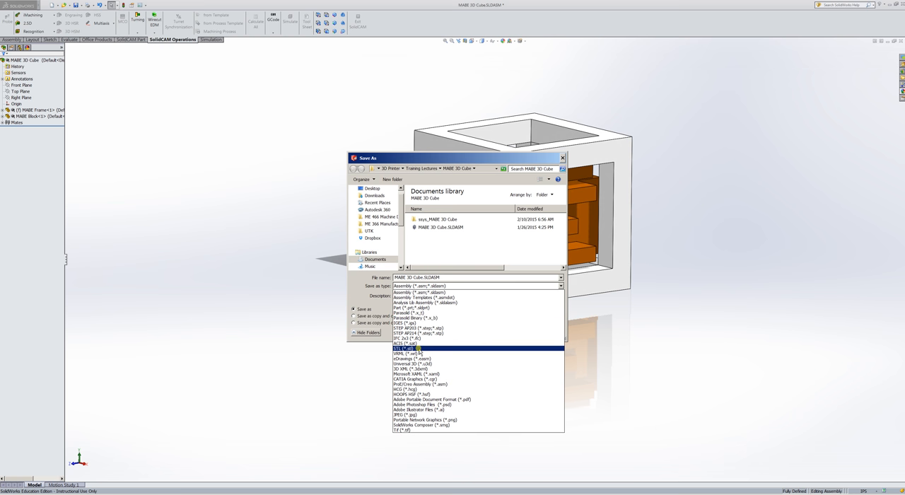
pyautogui.click(405, 348)
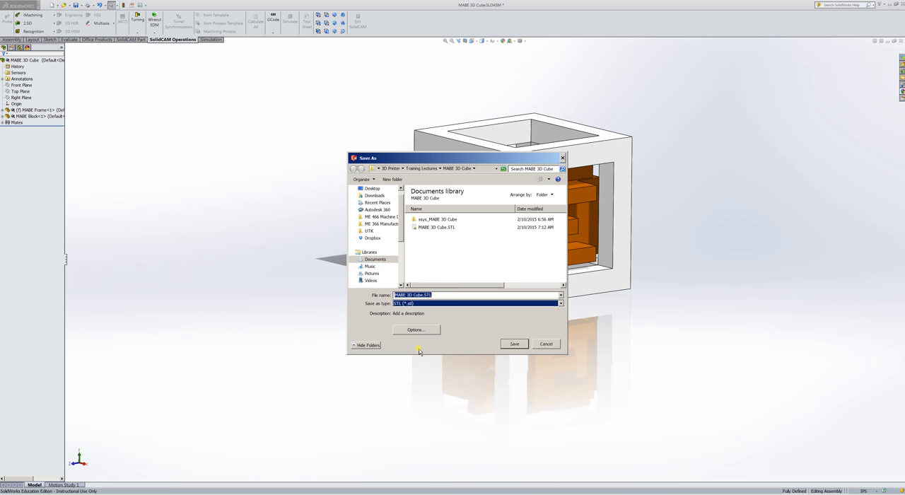
pyautogui.click(416, 330)
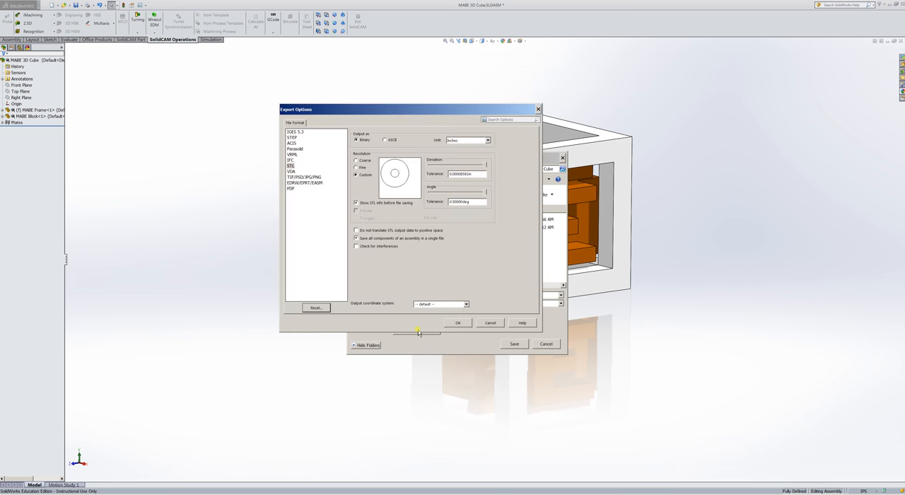
pyautogui.moveTo(458, 273)
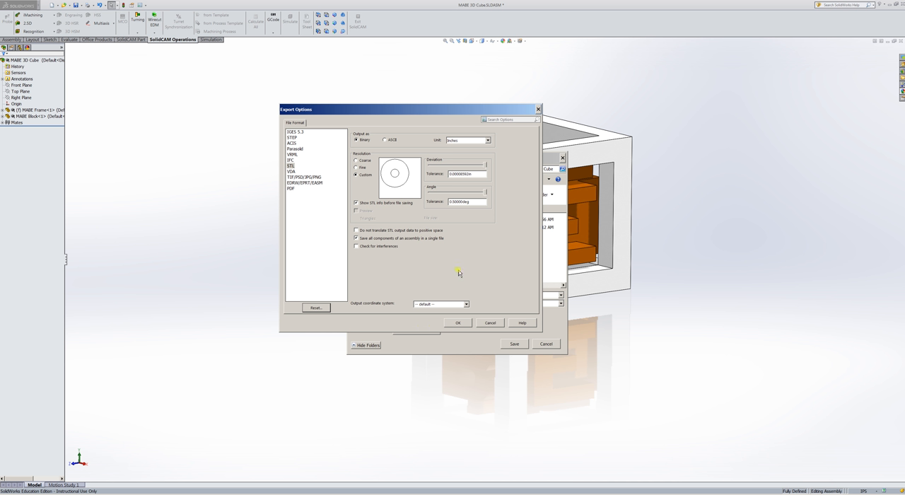
pyautogui.moveTo(459, 269)
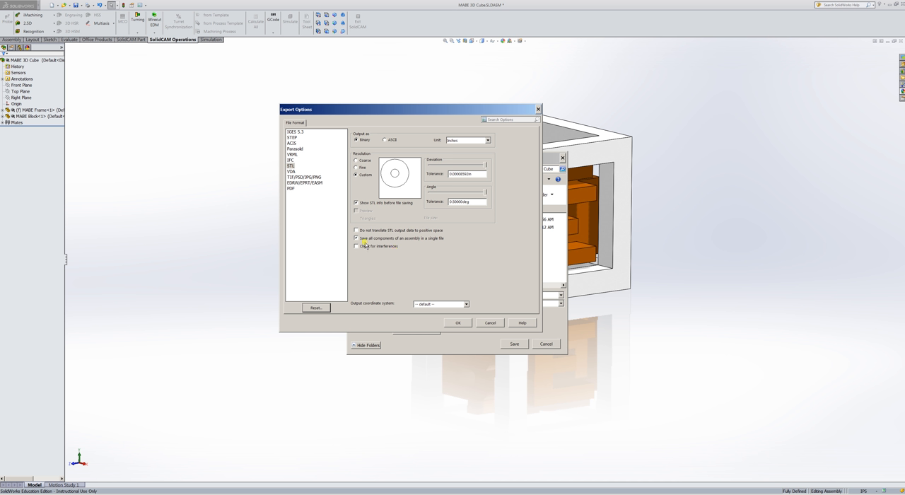
# - Adjust how the assembly's components are output and confirm the STL export options
pyautogui.click(357, 238)
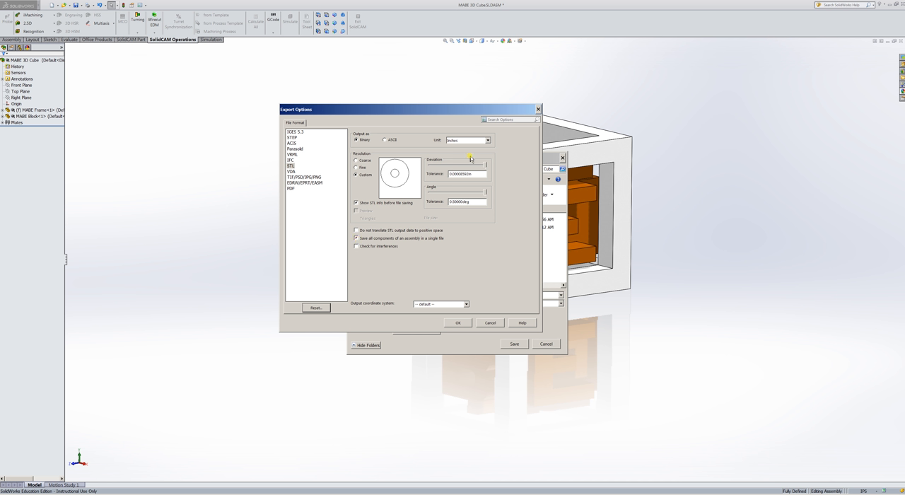
pyautogui.moveTo(461, 196)
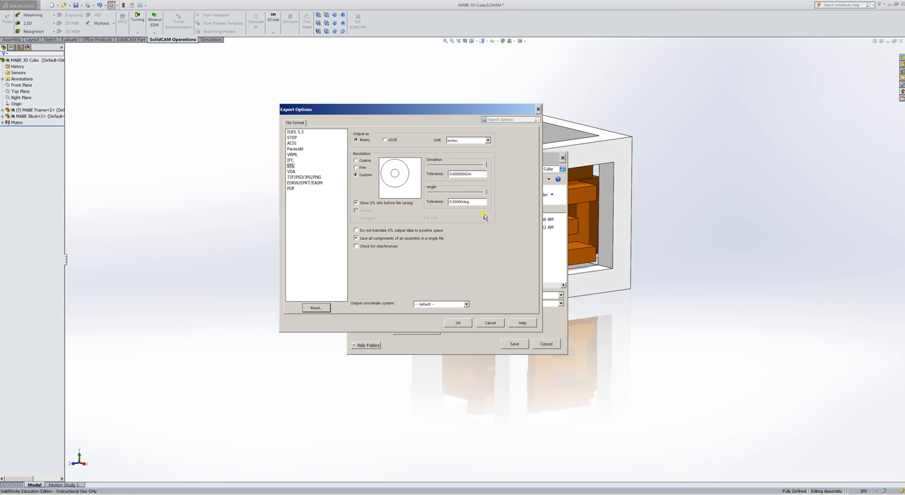
pyautogui.click(458, 322)
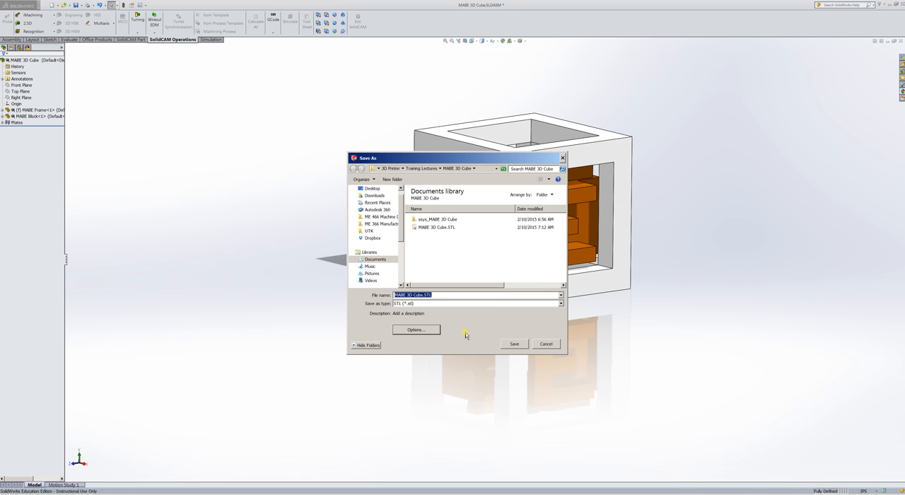
# - Save the MAKE 3D Cube STL, replacing the existing file, and dismiss the summary
pyautogui.click(515, 343)
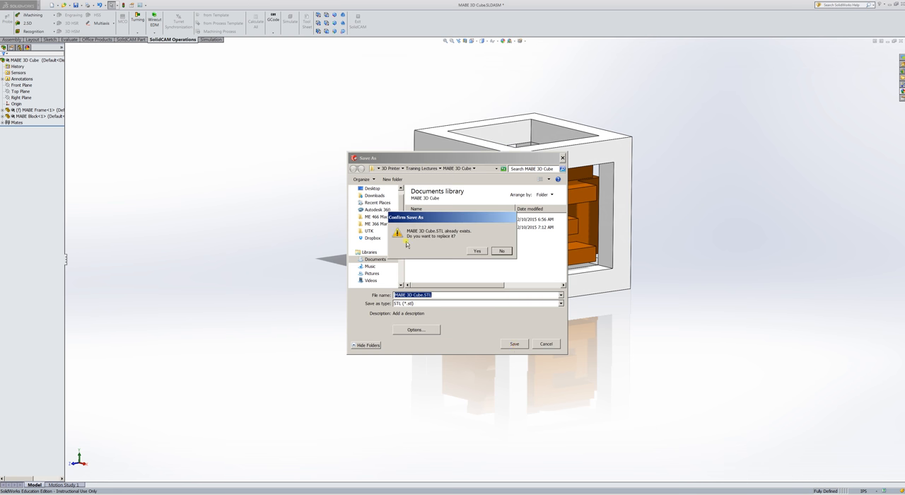
pyautogui.click(476, 252)
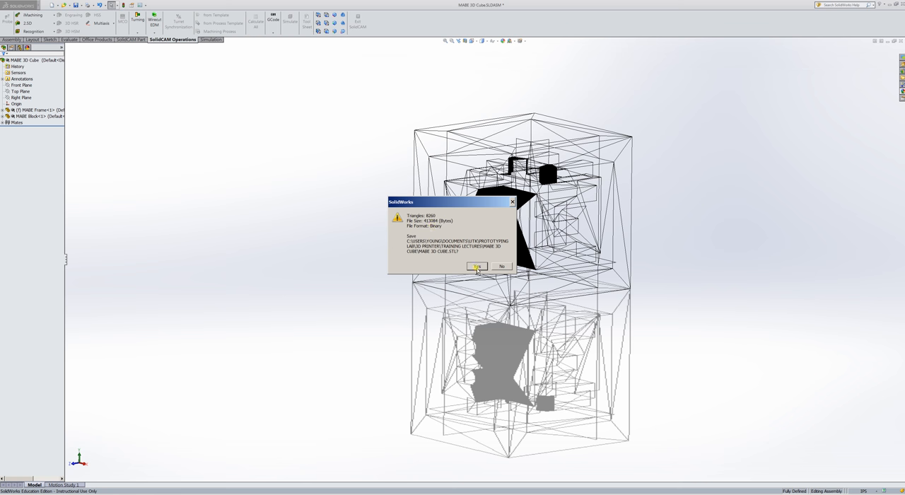
pyautogui.click(477, 265)
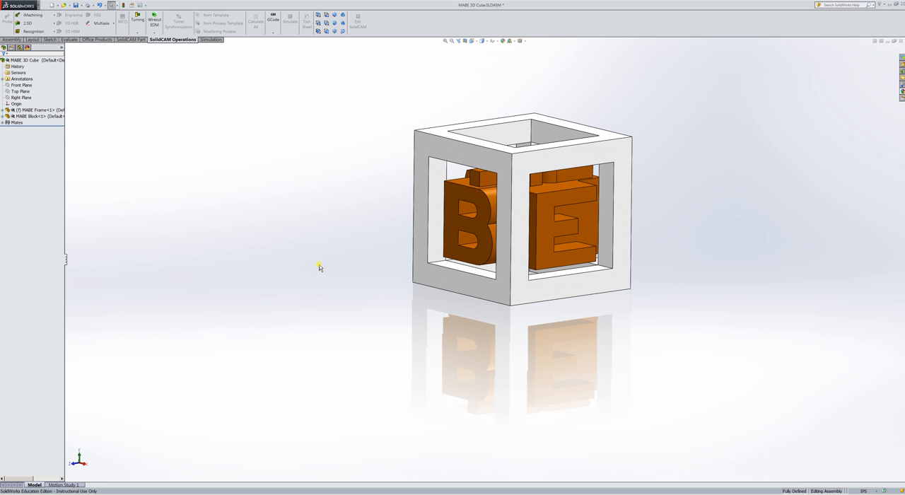